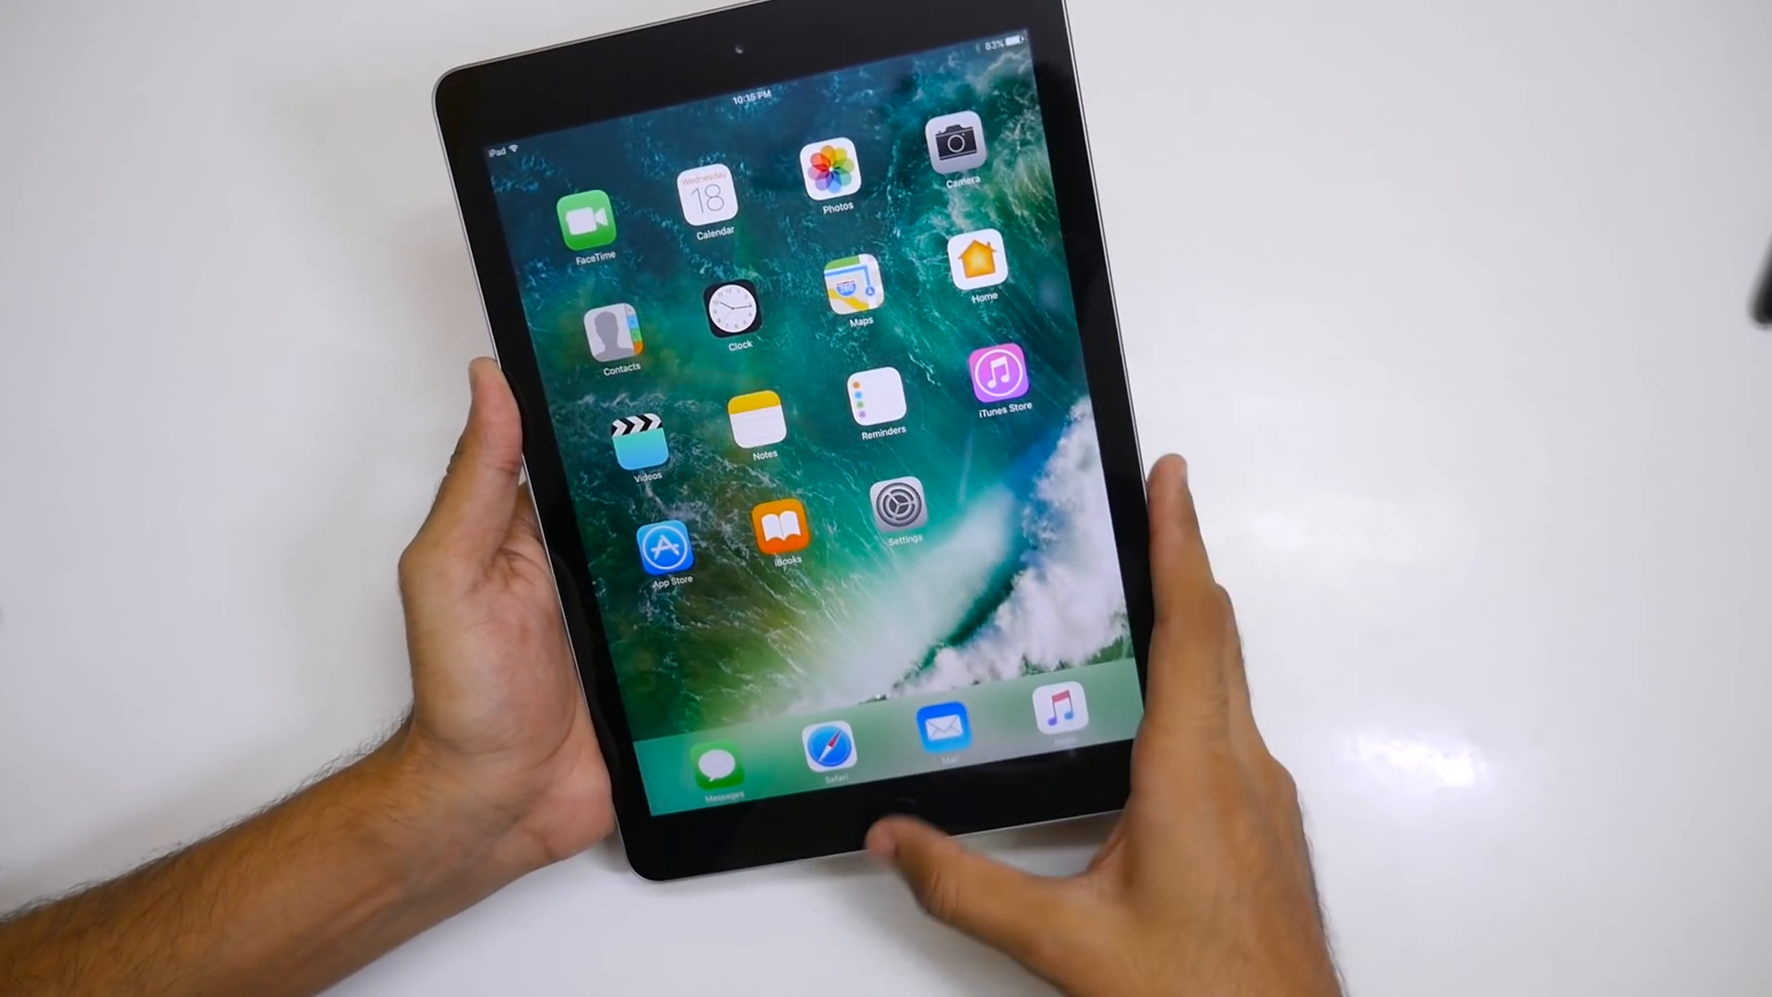
# Step: Swipe to the Today widgets view and dismiss the Weather location prompt
pyautogui.click(901, 509)
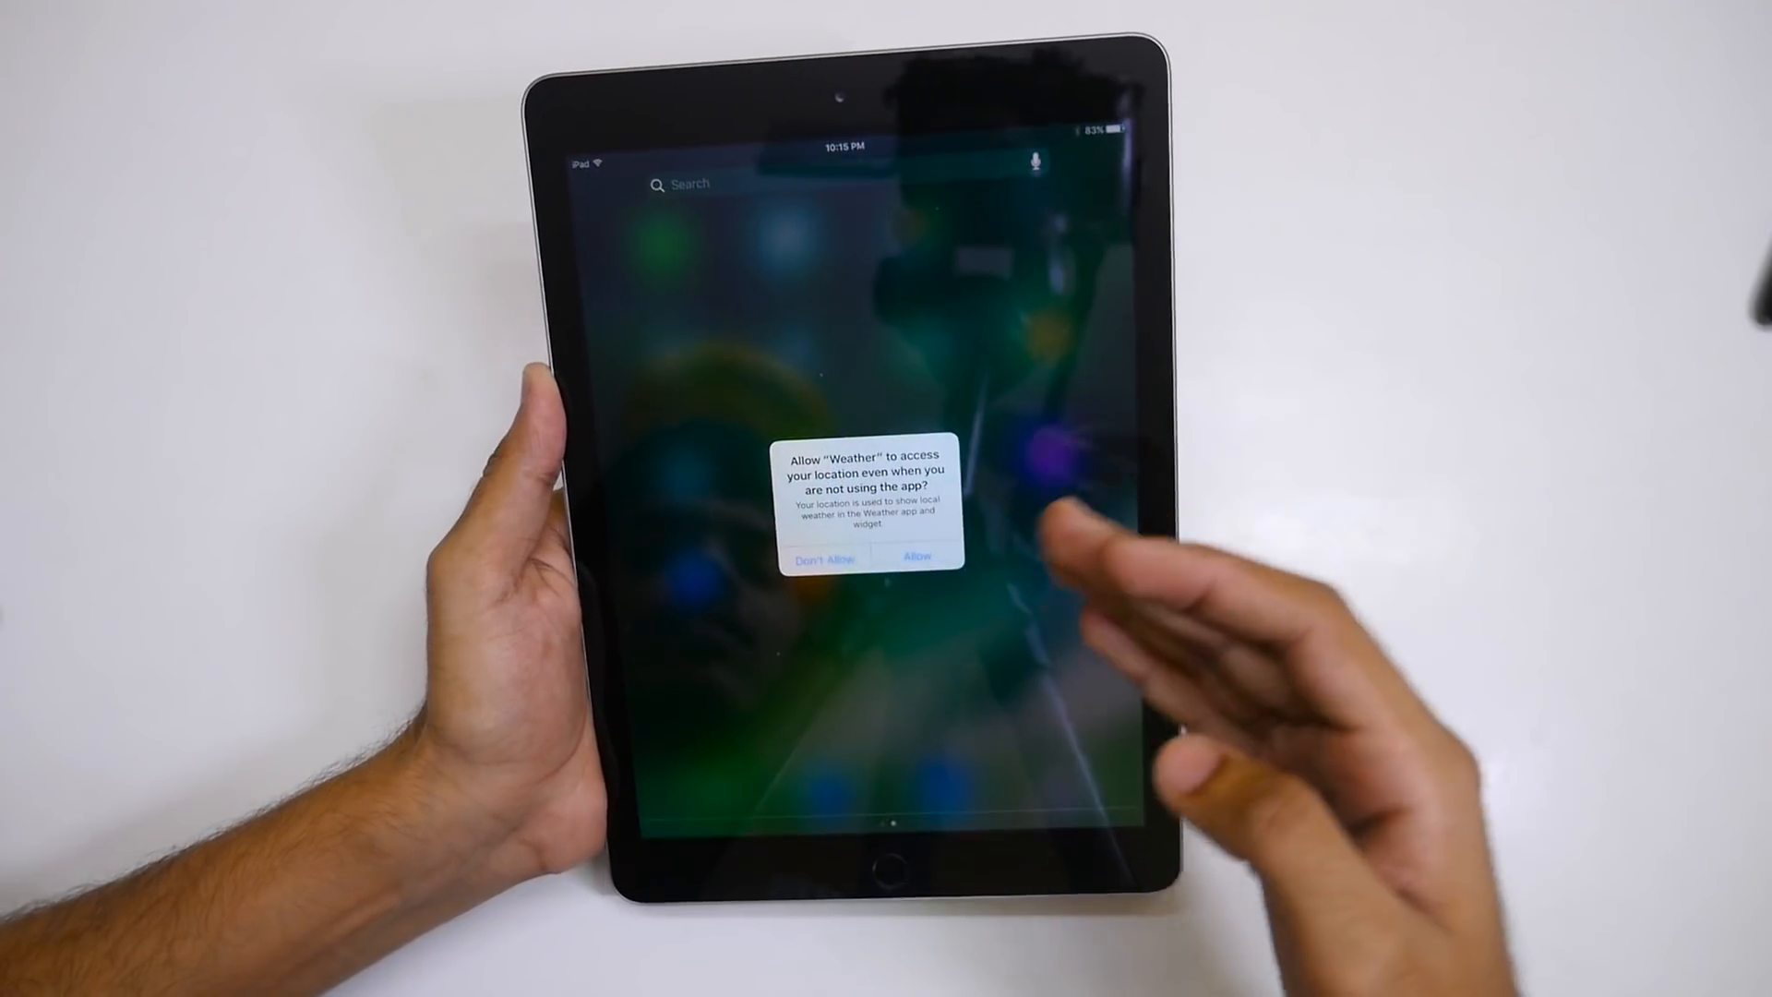
pyautogui.click(916, 555)
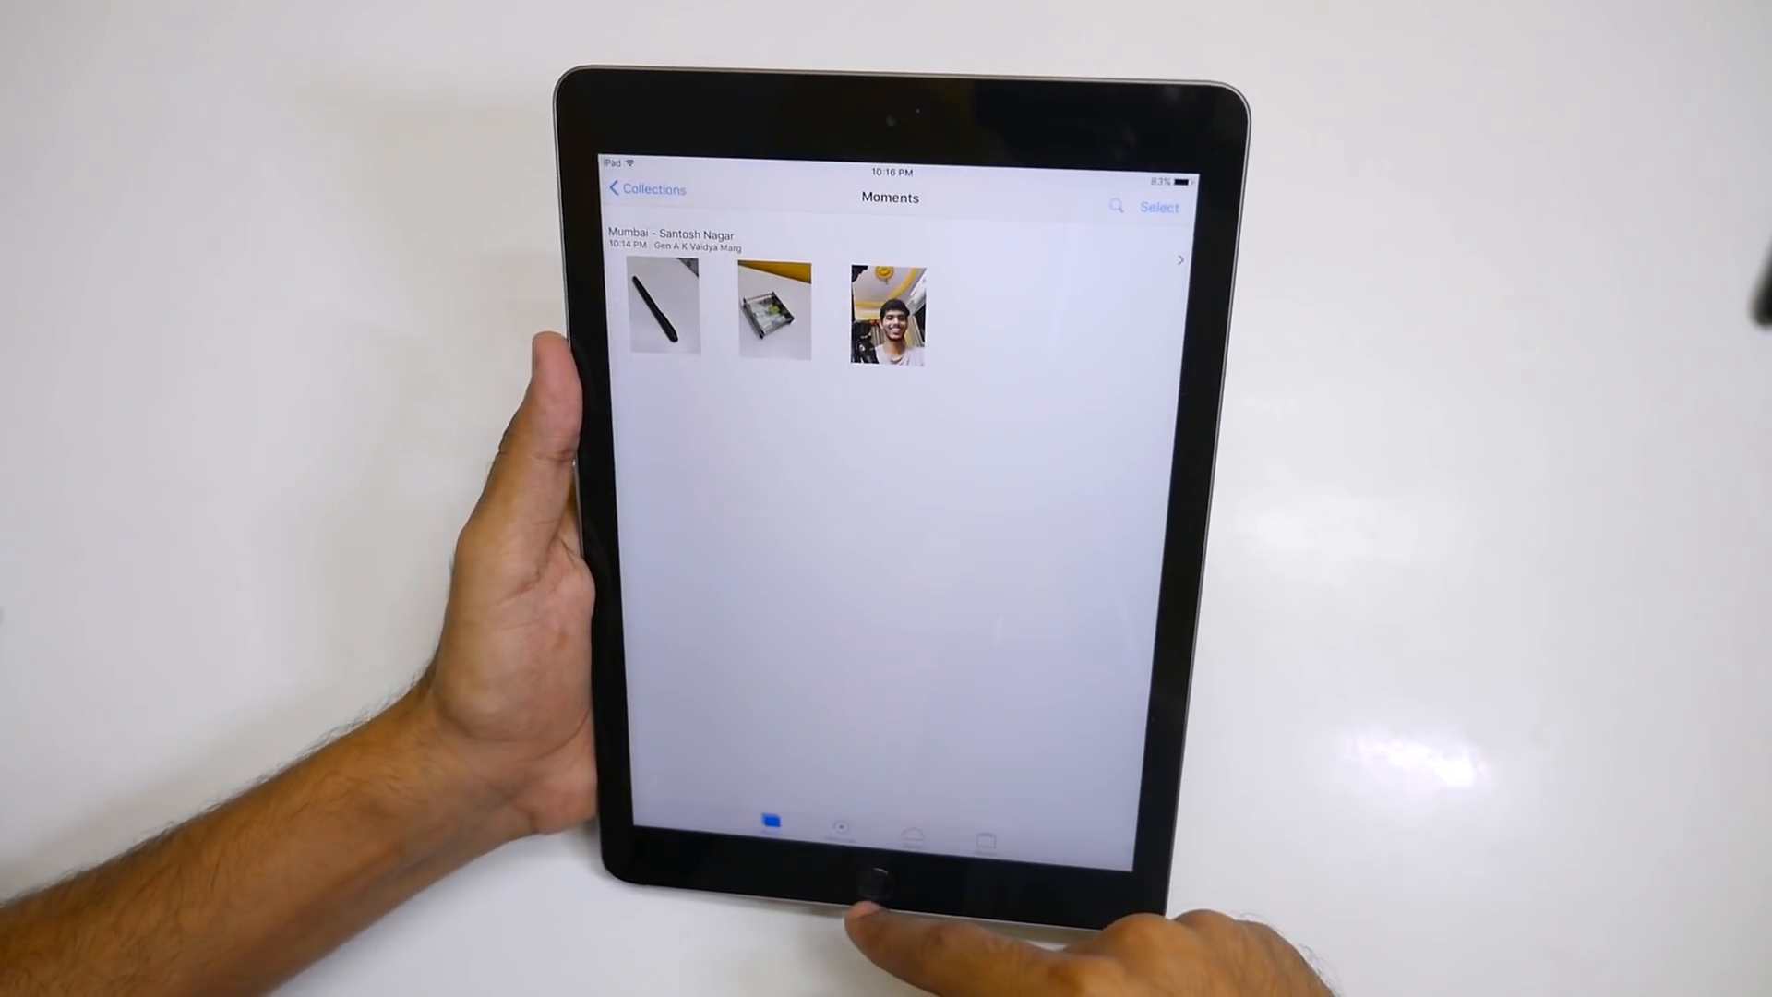
# Step: Return home, open the Dynamic wallpaper collection, and preview one dynamic wallpaper
pyautogui.click(987, 835)
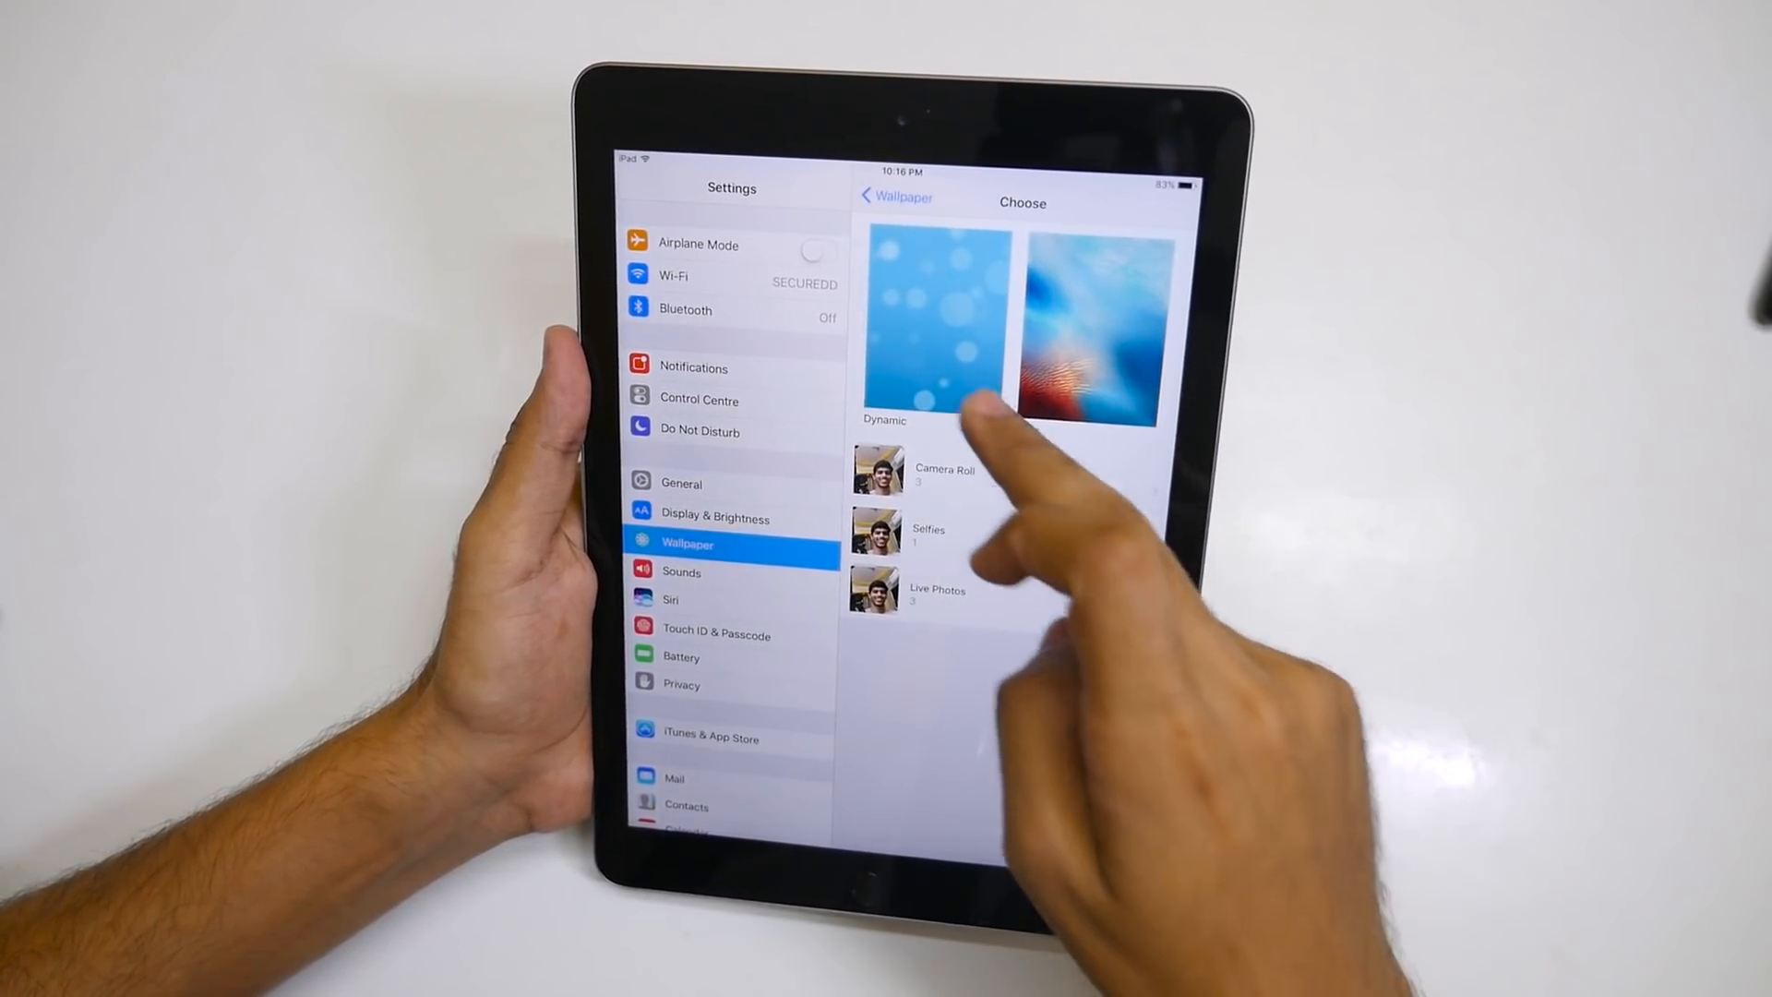
pyautogui.click(947, 328)
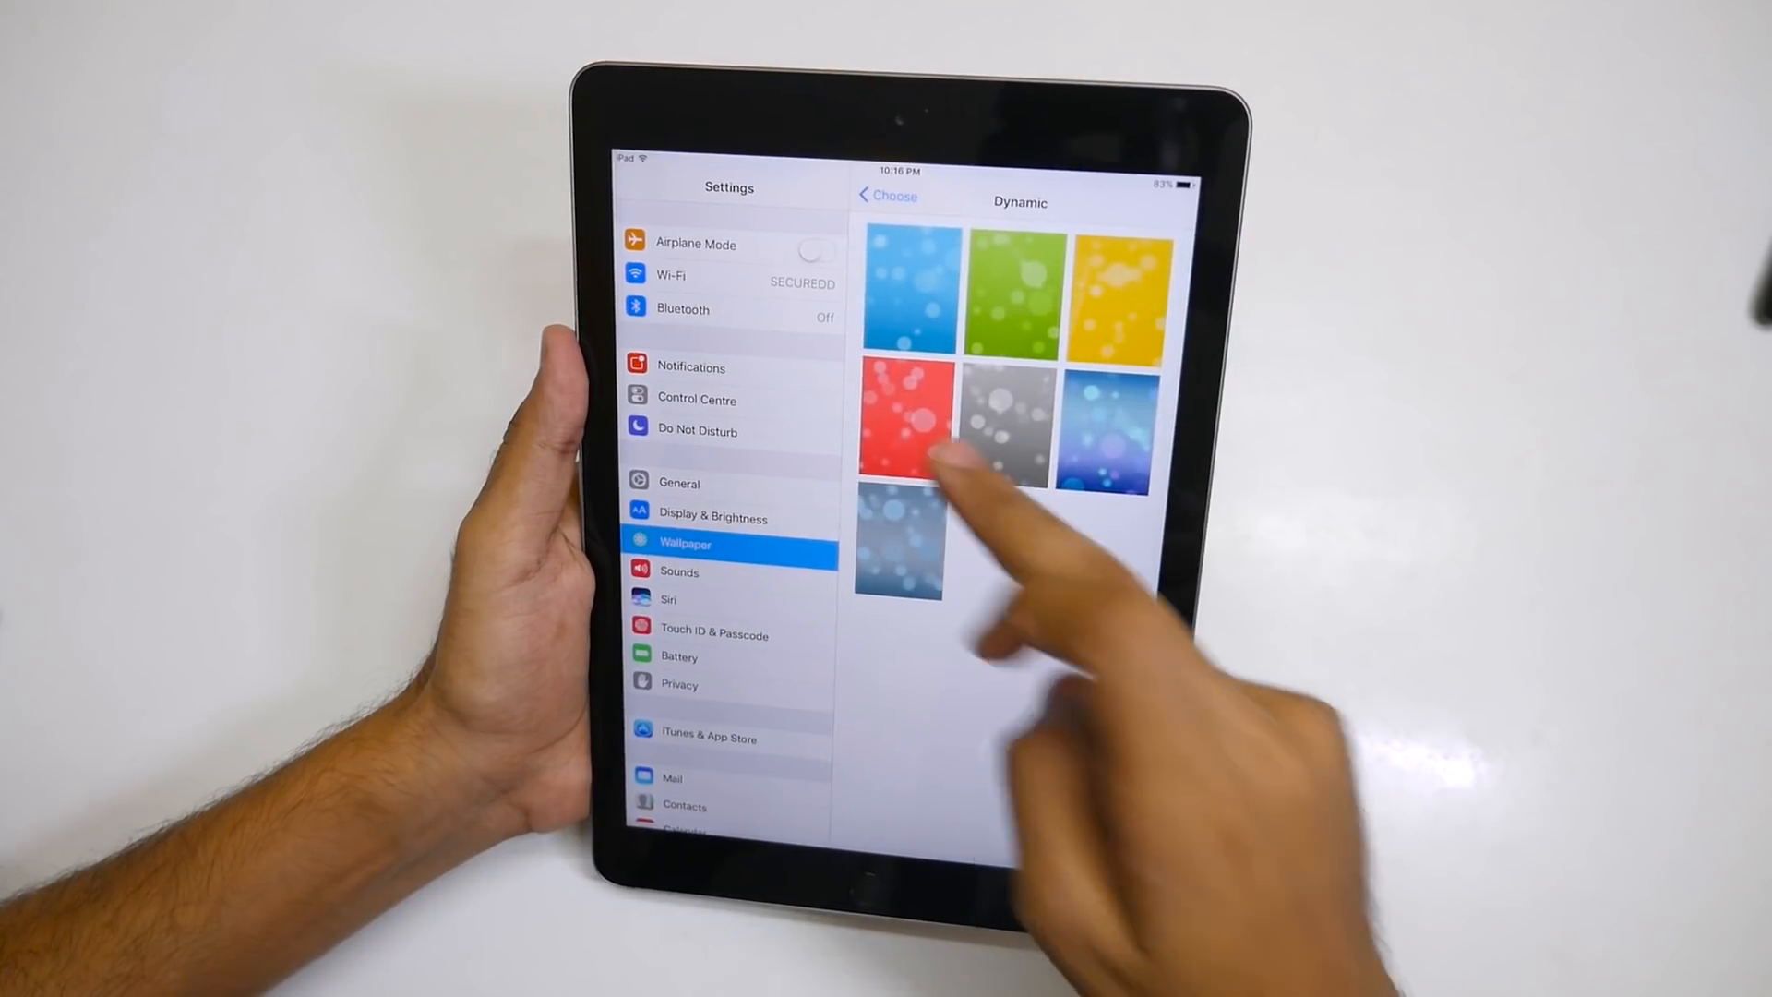
pyautogui.click(897, 424)
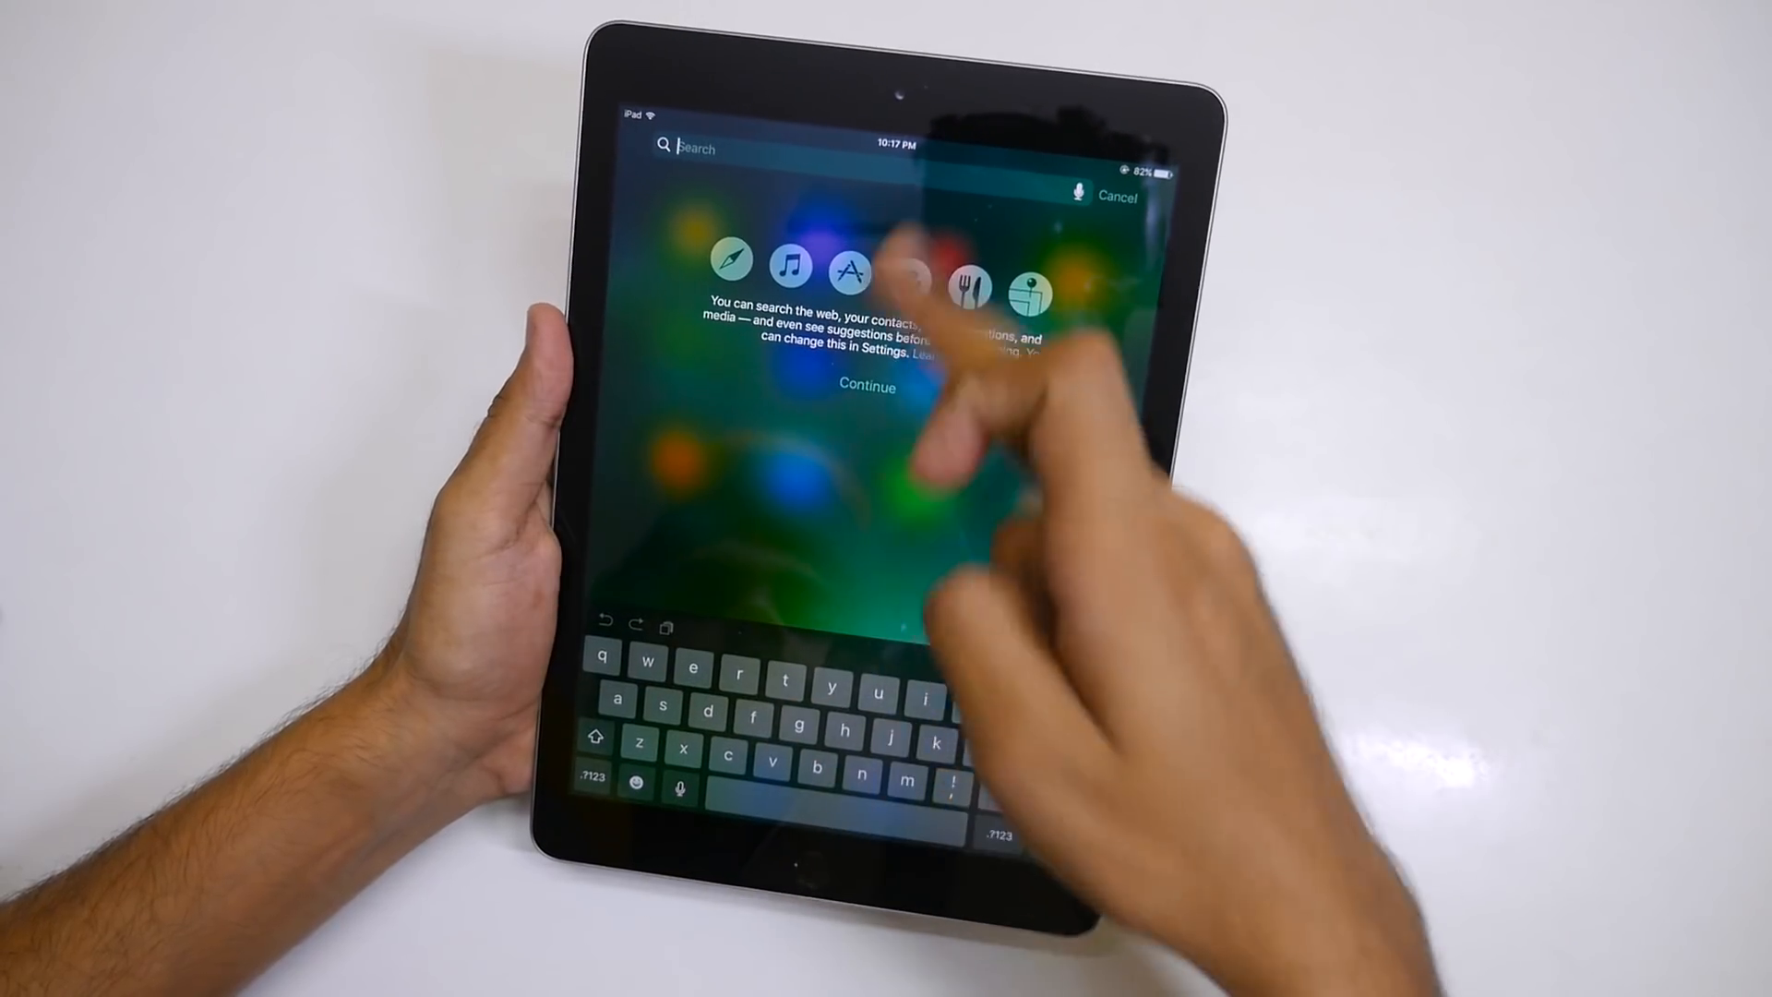
# Step: Type 'a' into Spotlight search to list App Store and Calendar
pyautogui.write('a')
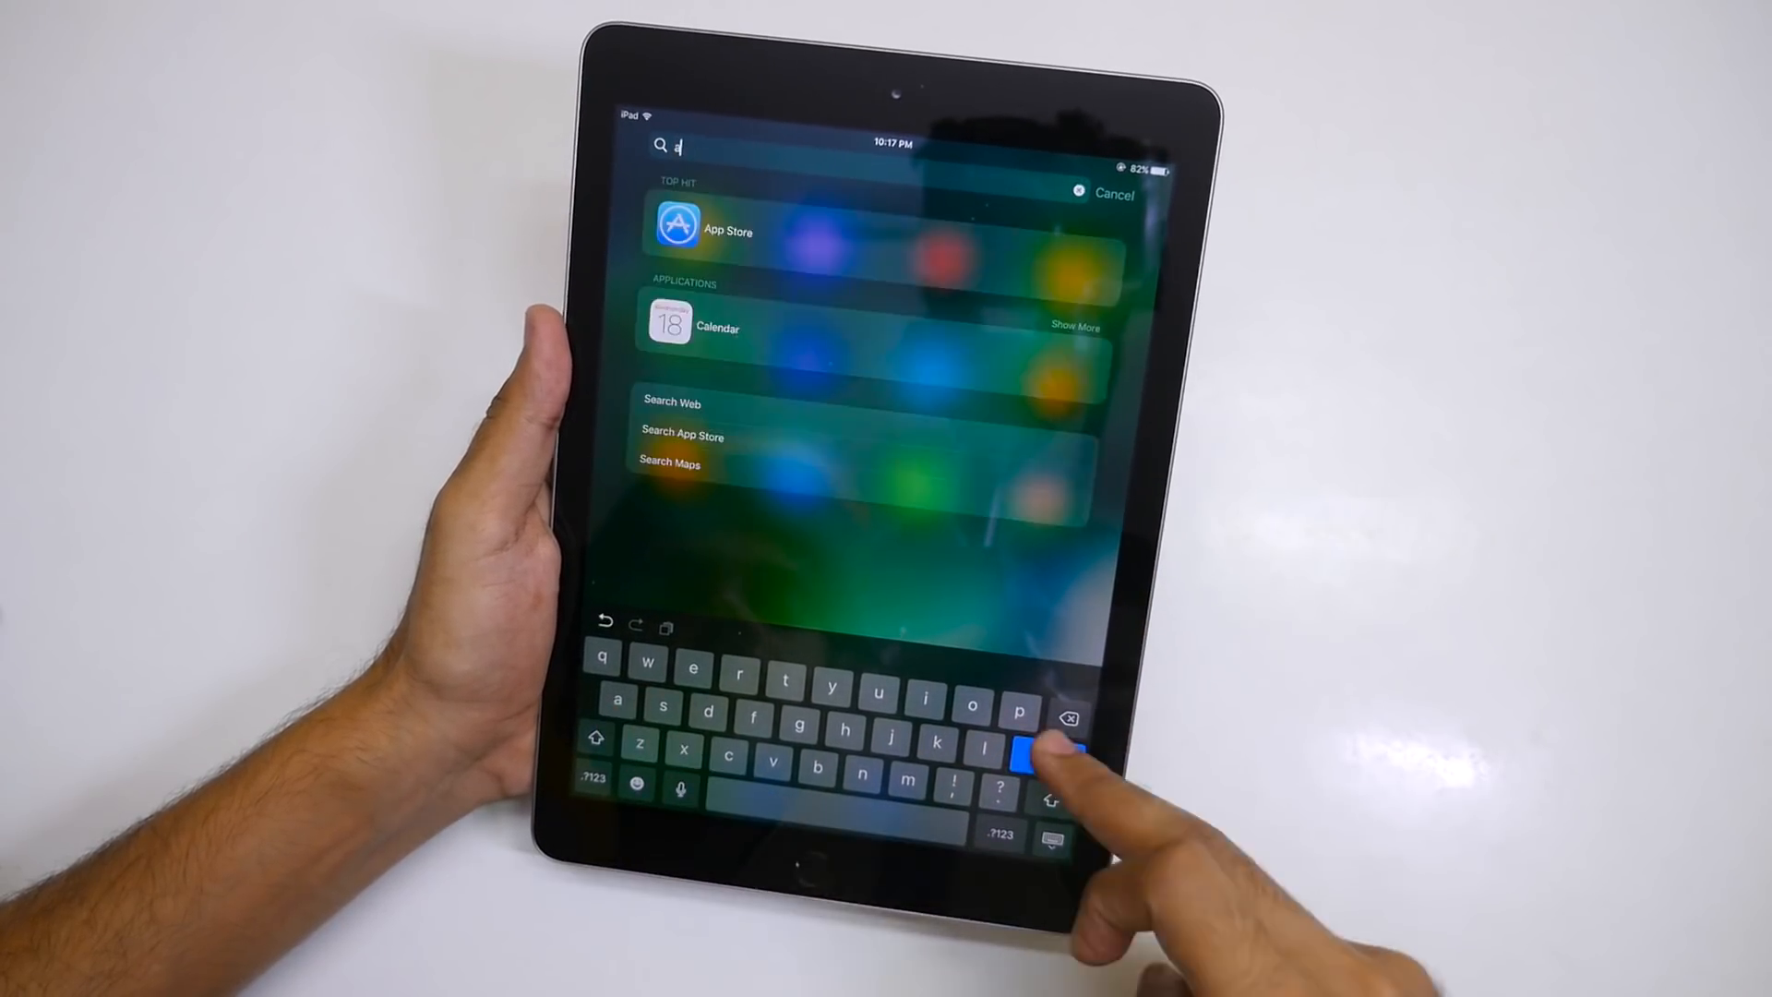